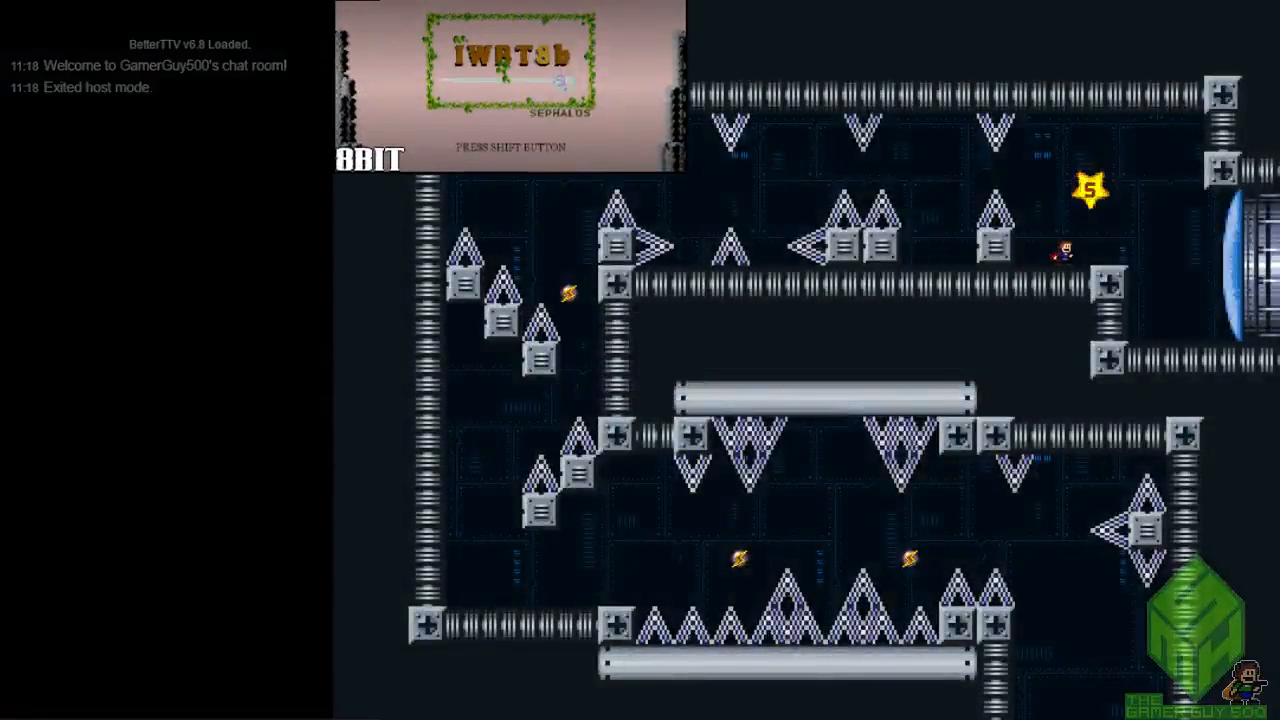
# - Pause with Escape to show the Items page: 744 deaths, 01:08:07 play time
pyautogui.press('Escape')
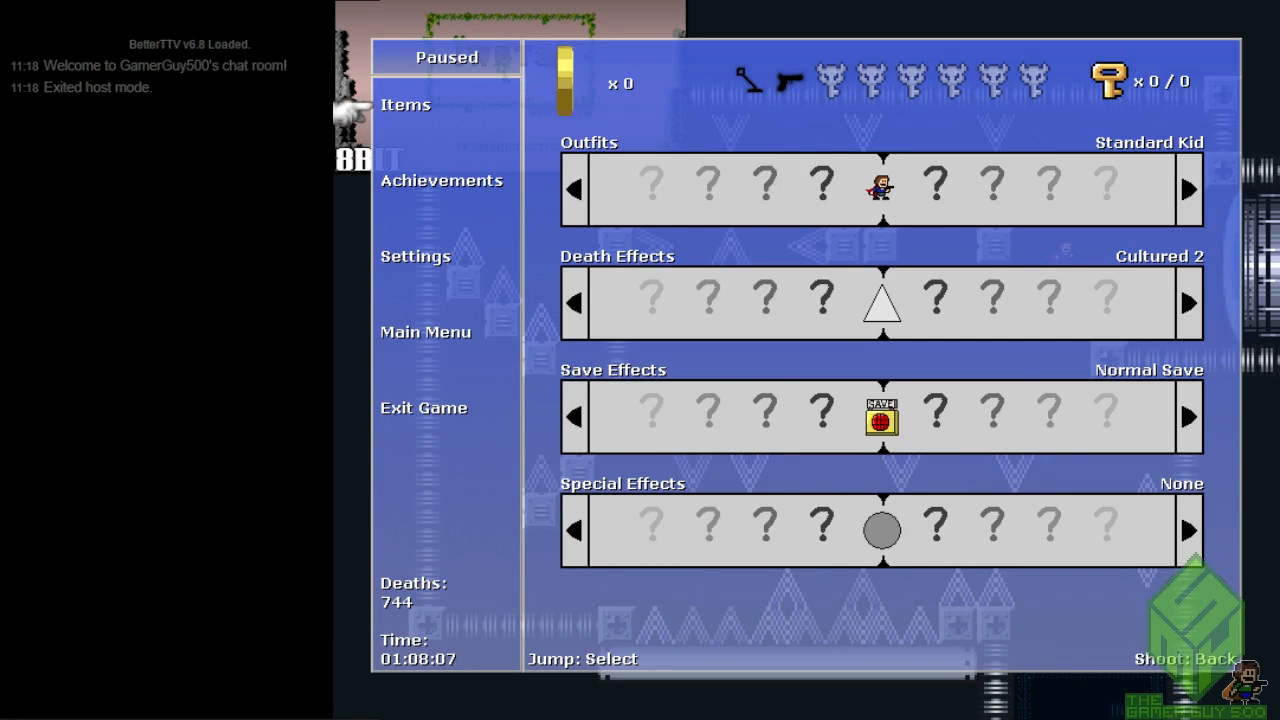
# - In Settings, lower the music and sound volumes to 35% and turn Simple HP Bar on
pyautogui.click(414, 256)
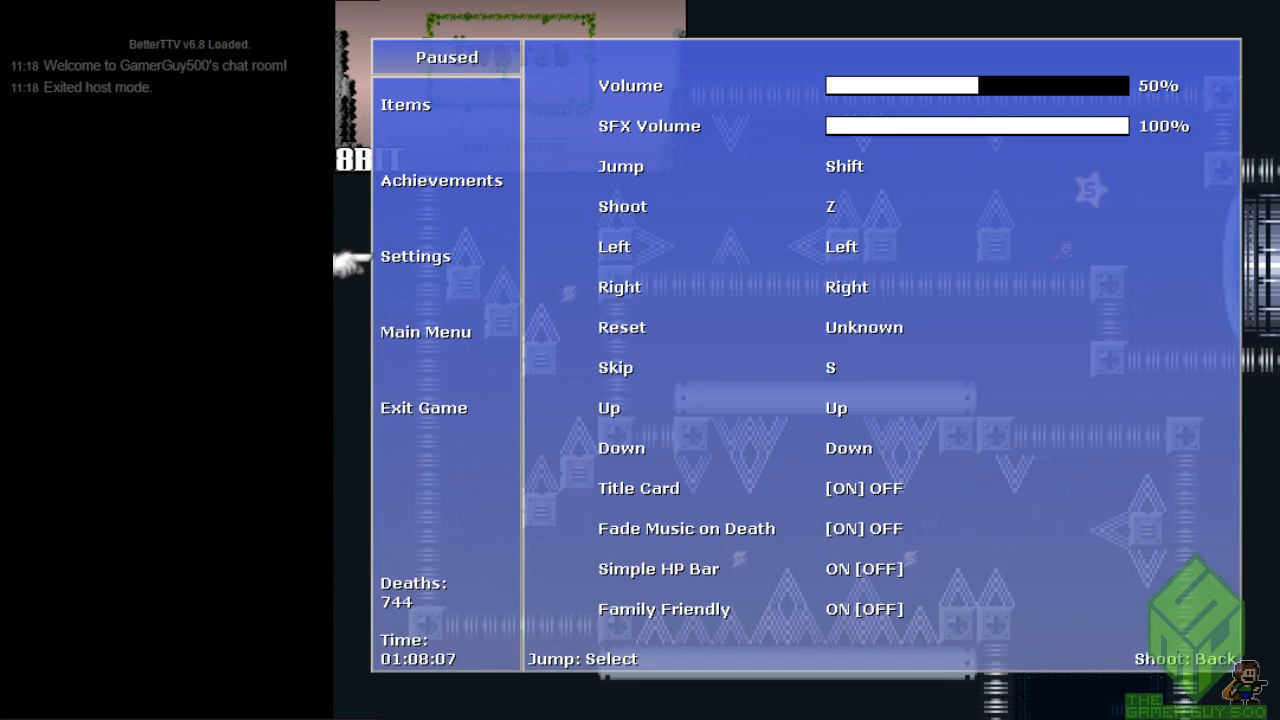
pyautogui.click(900, 86)
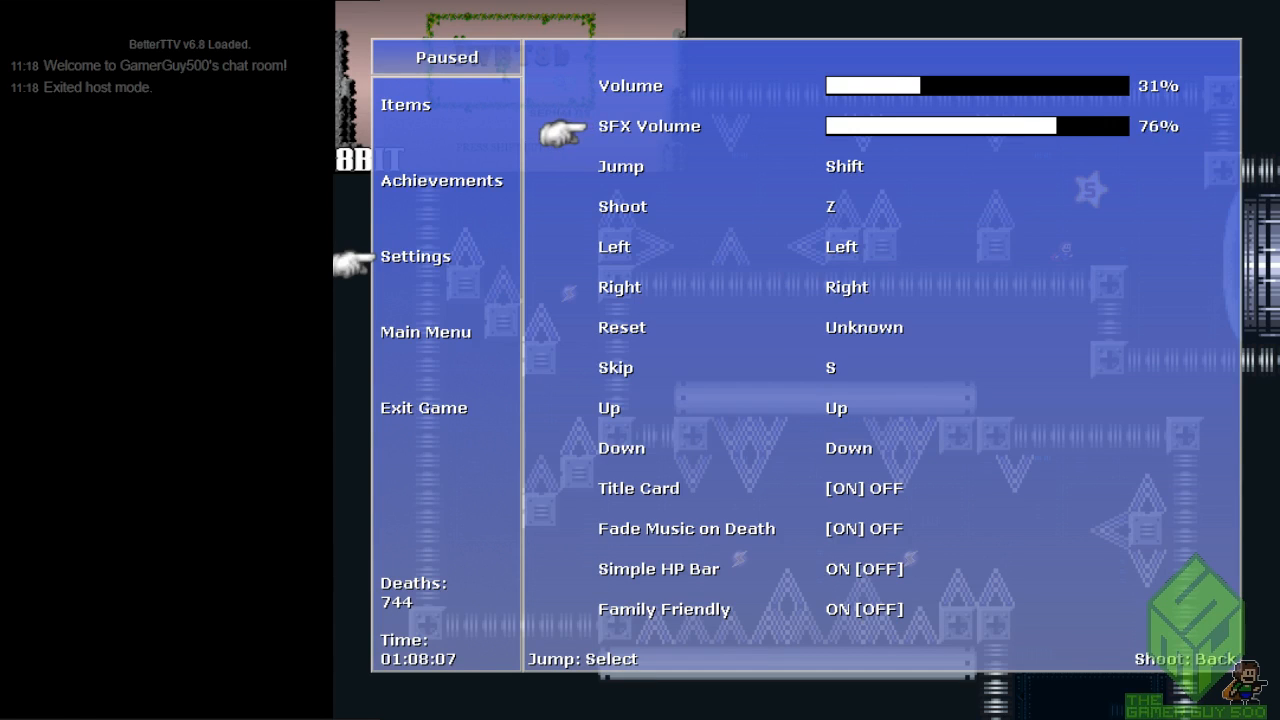
pyautogui.click(1046, 125)
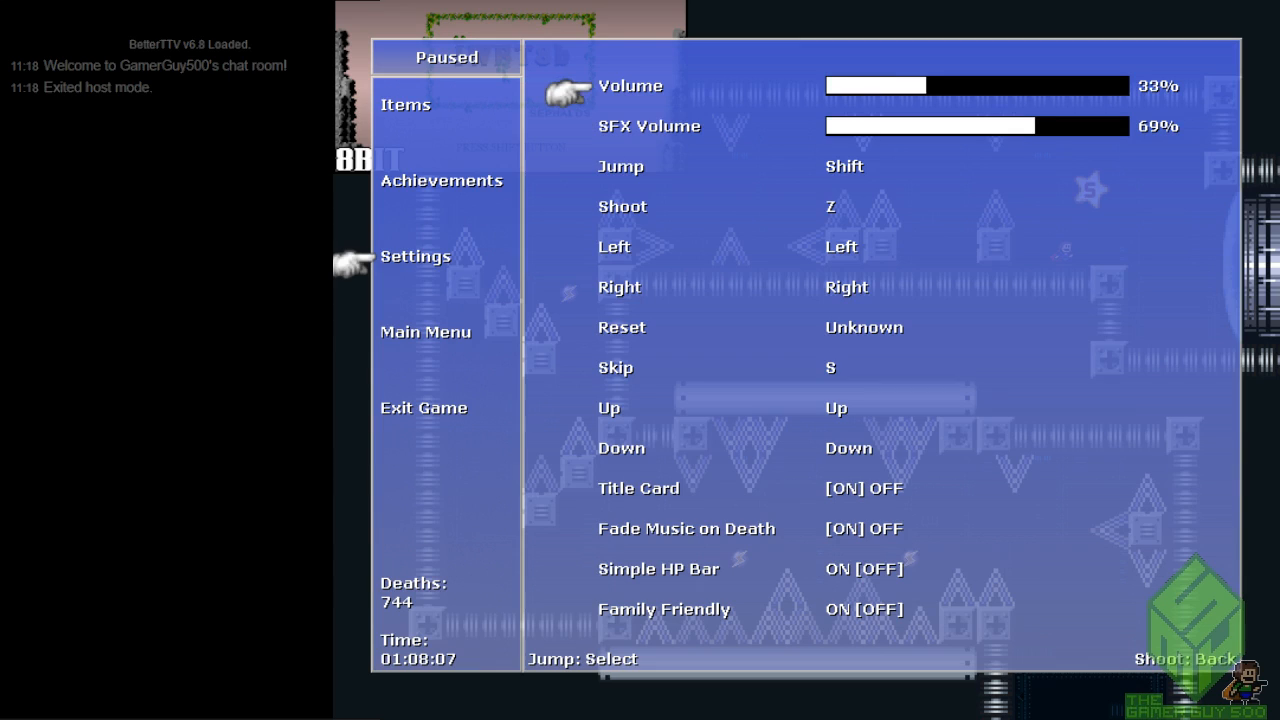
pyautogui.click(933, 85)
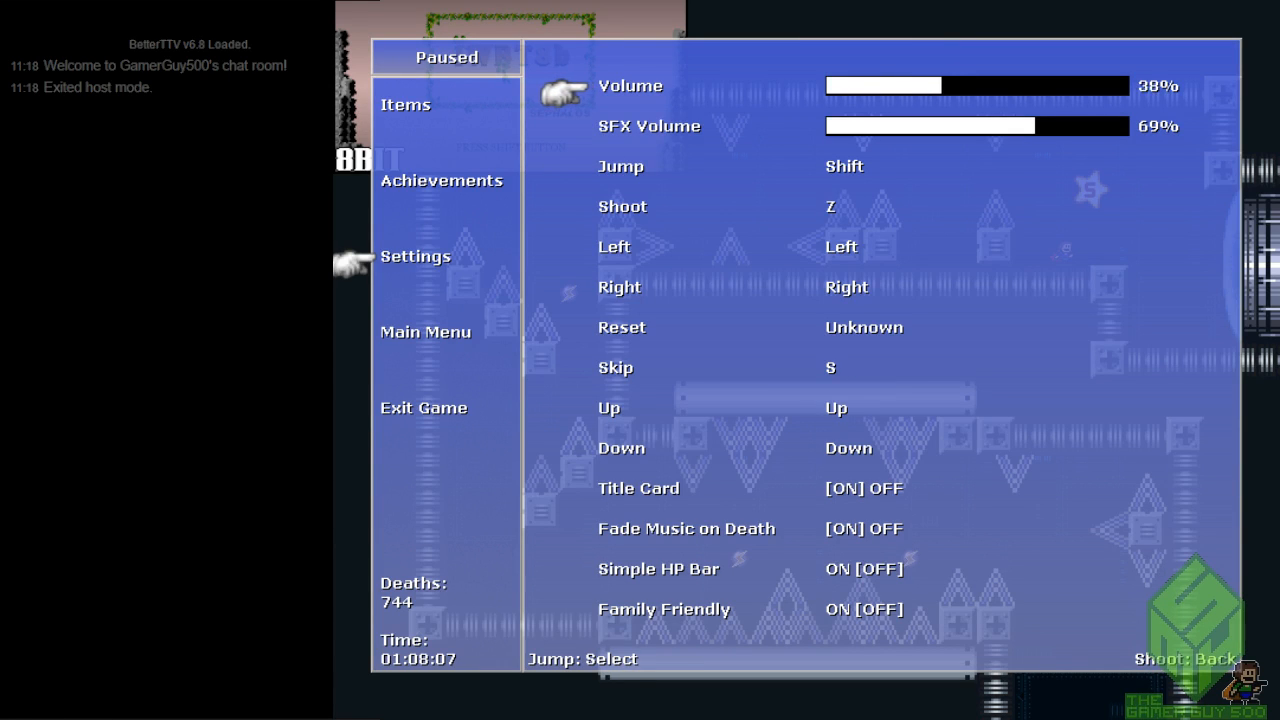
pyautogui.click(930, 86)
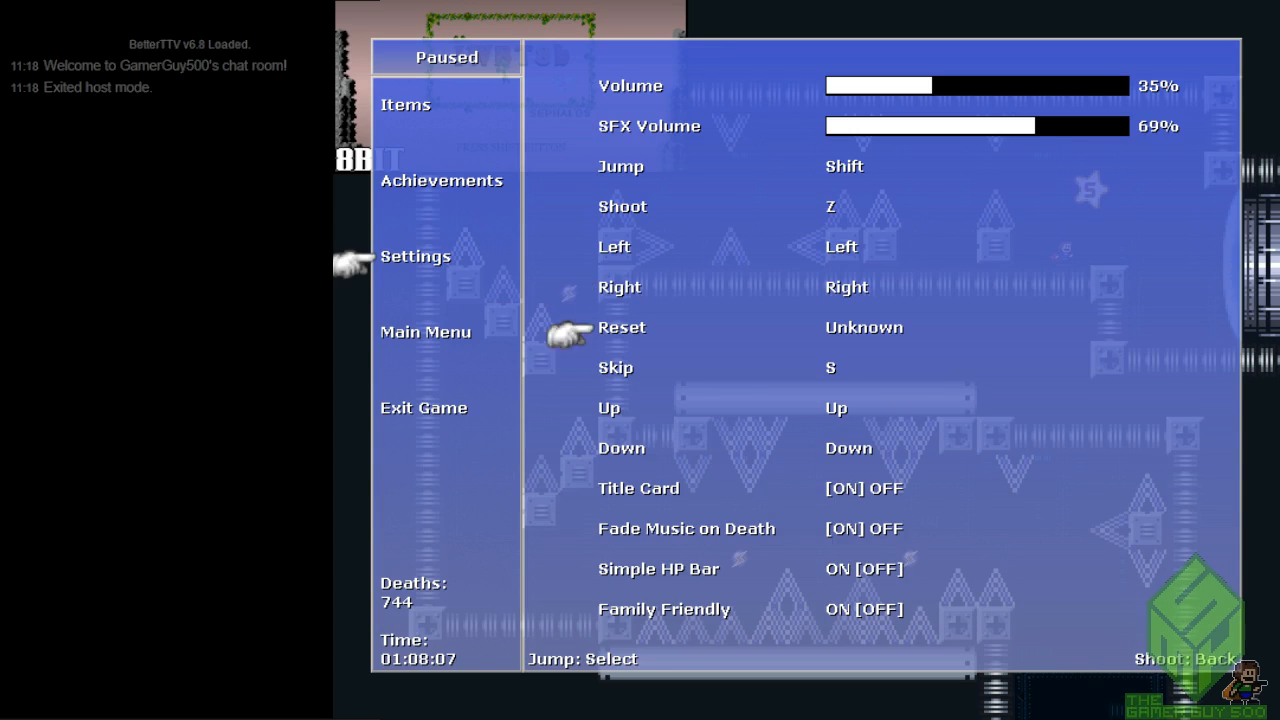
pyautogui.moveTo(568, 573)
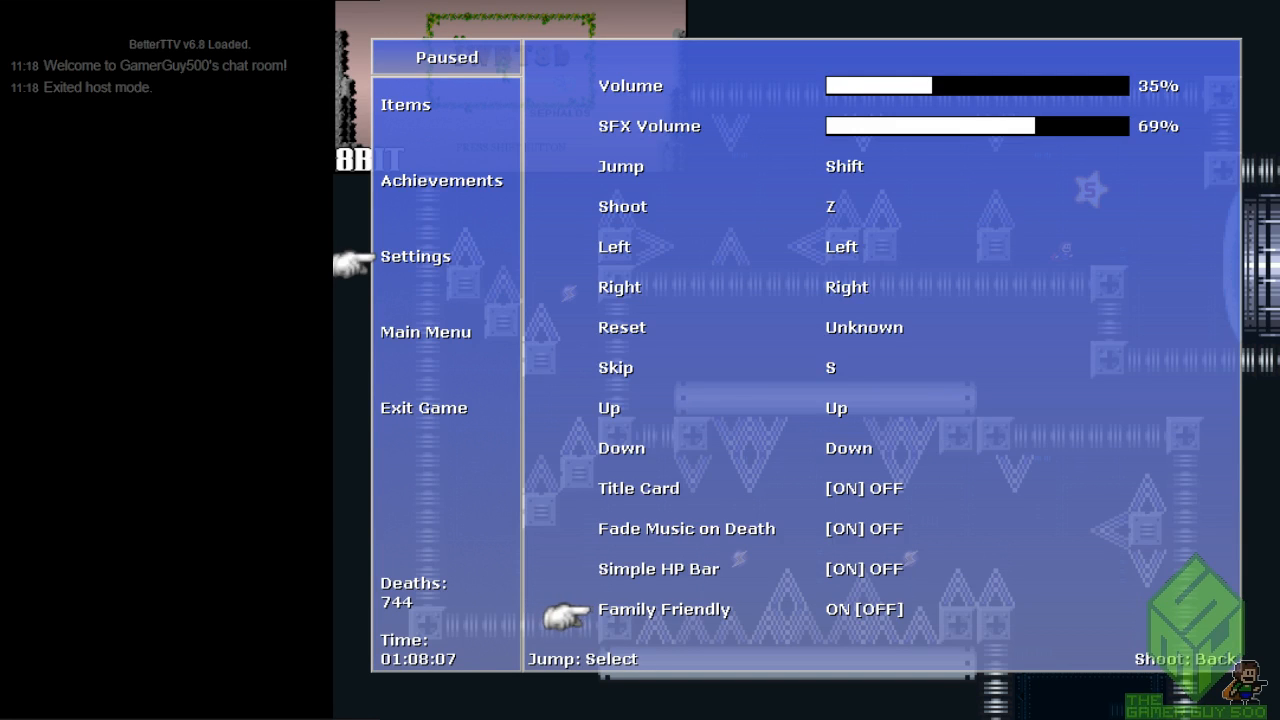
pyautogui.click(441, 180)
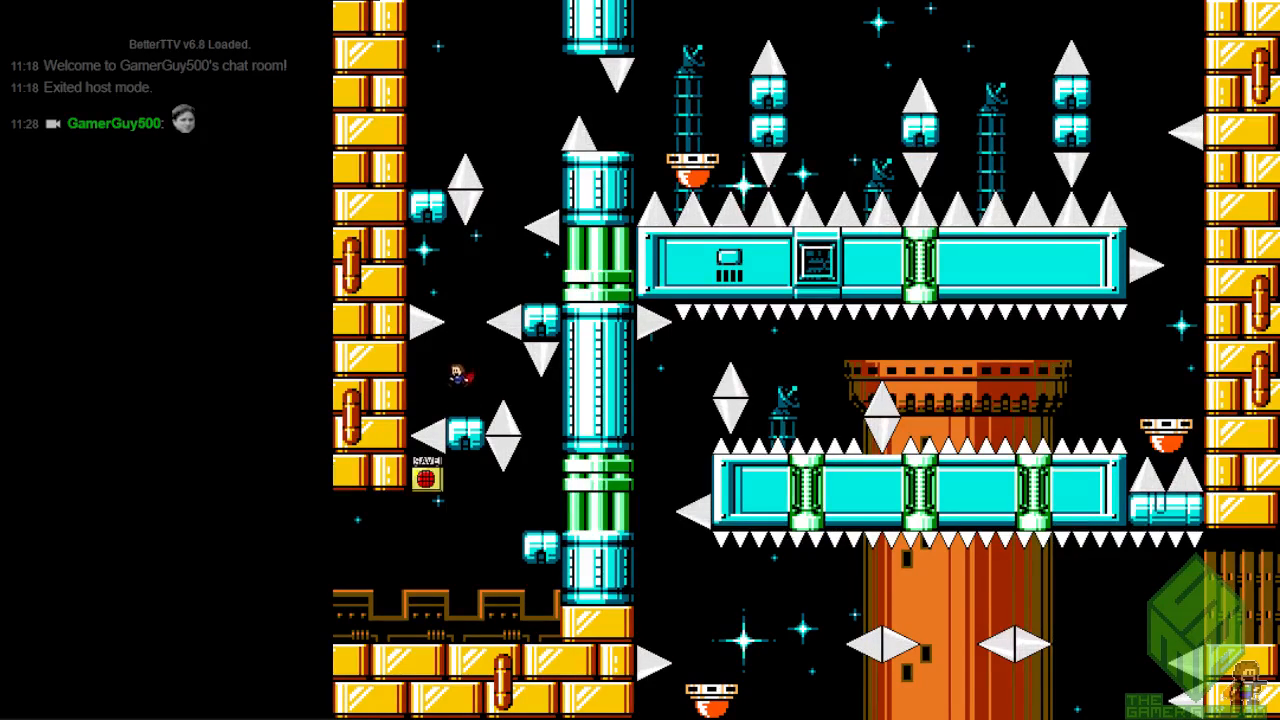
# - Steer the kid upward past the spiked cyan pipes toward the SAVE block
pyautogui.press('up')
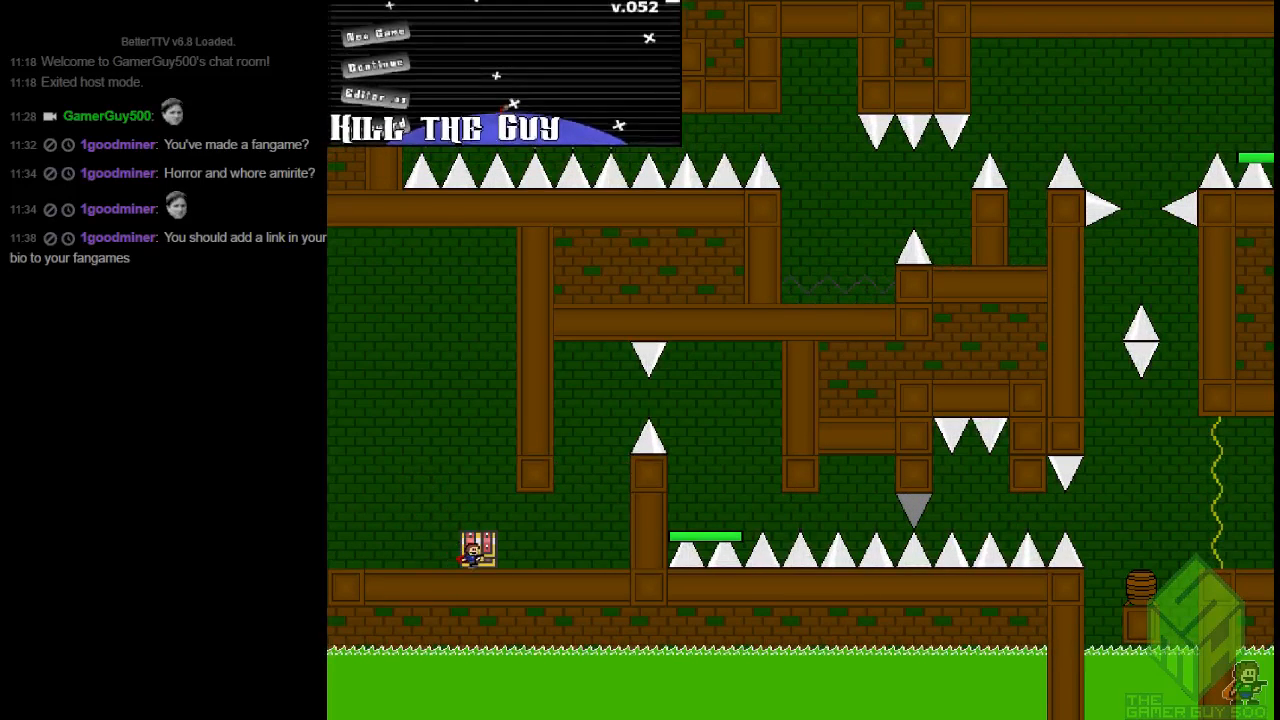
pyautogui.click(375, 35)
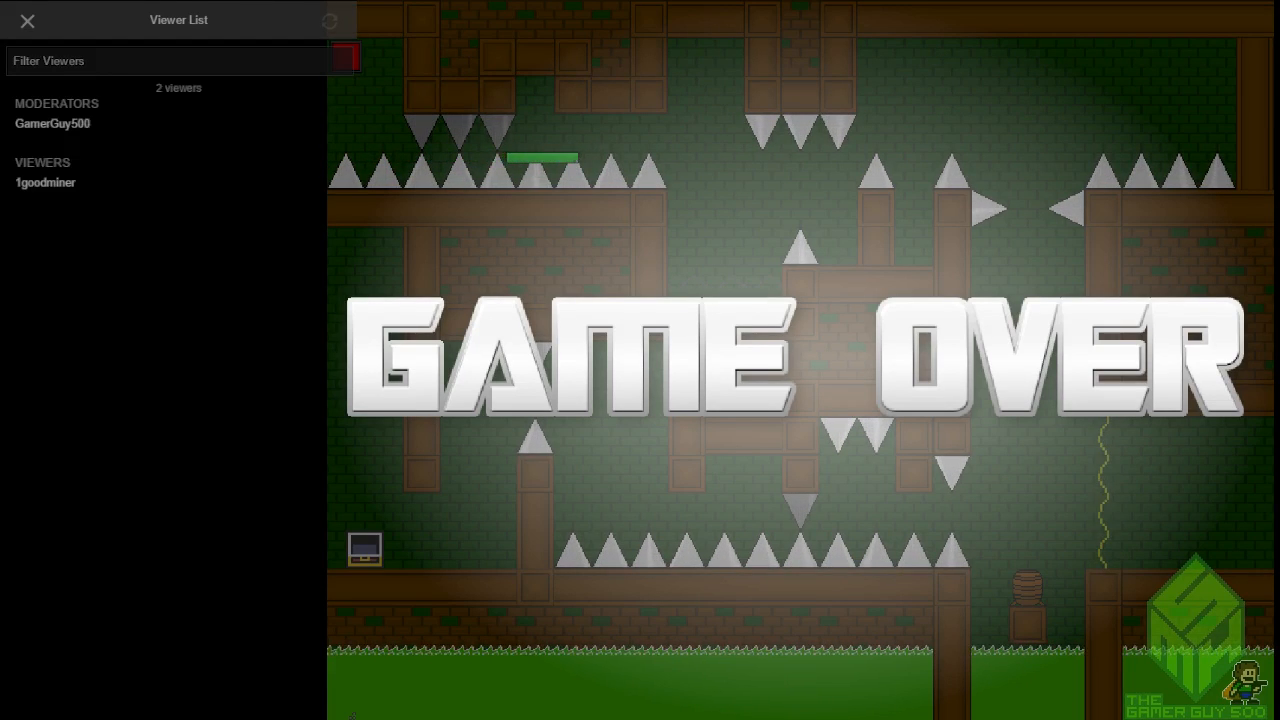
pyautogui.click(27, 21)
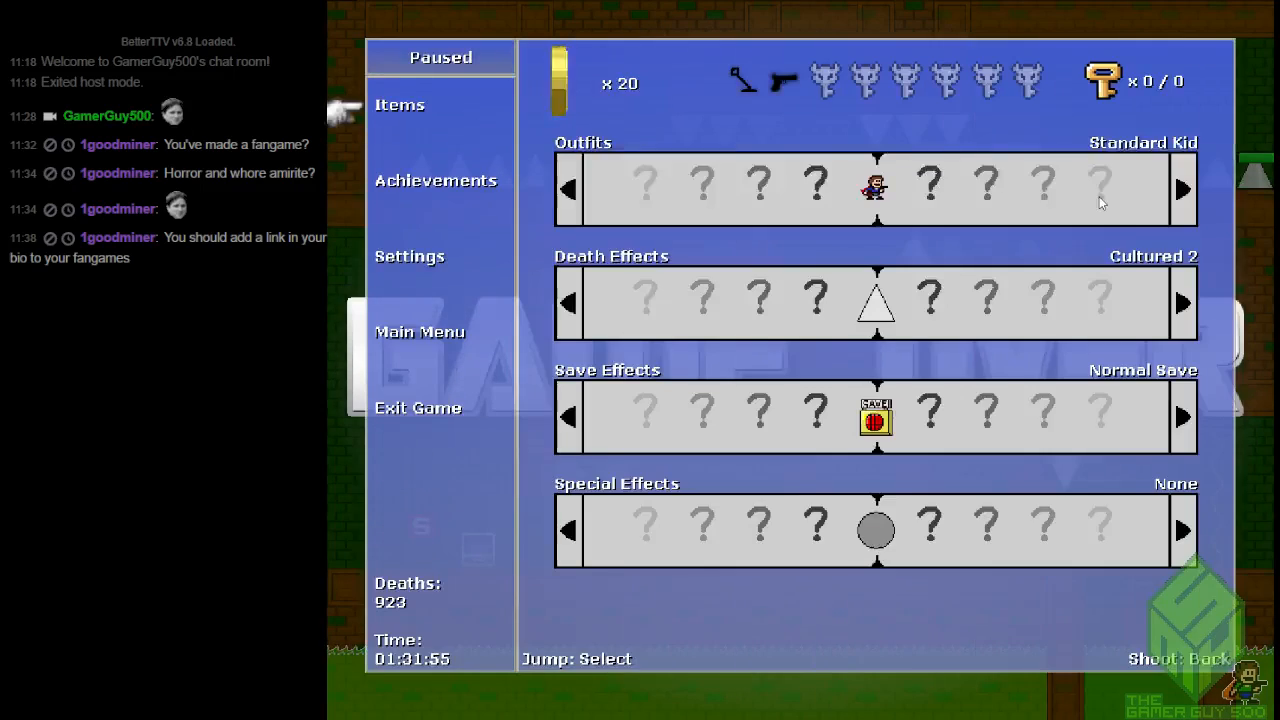
# - Select the Exit Game entry in the pause menu
pyautogui.click(417, 407)
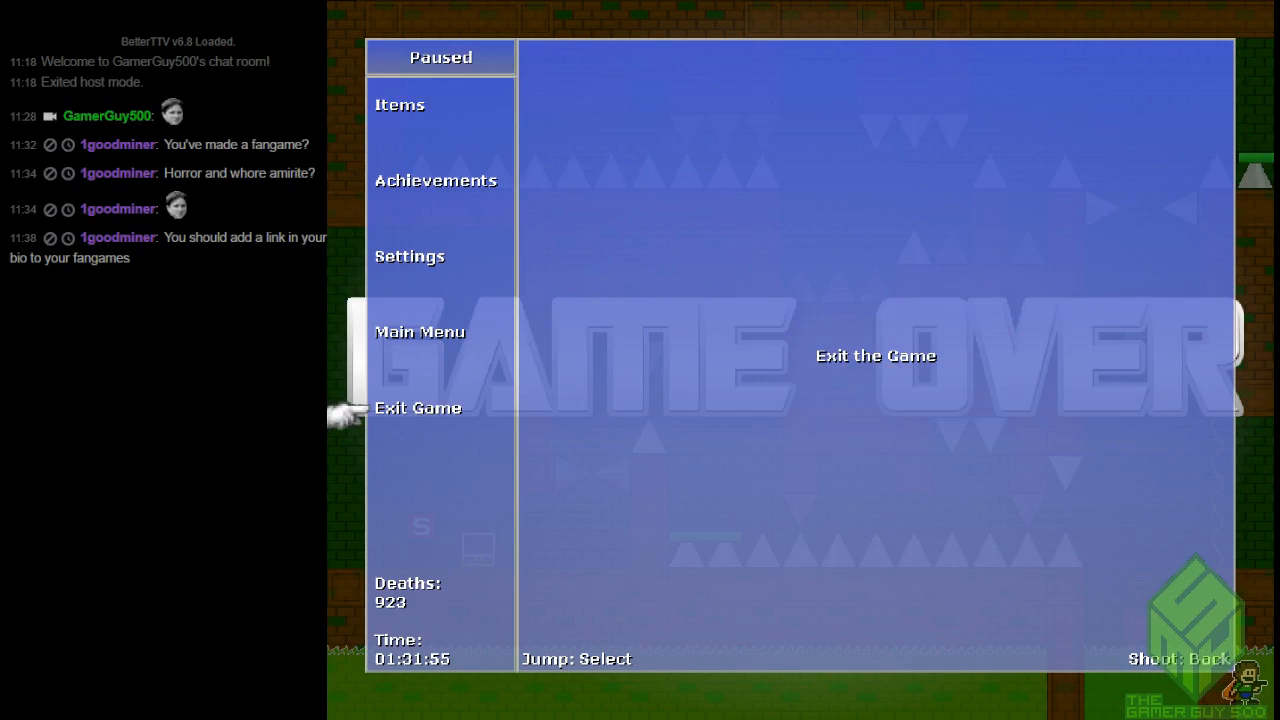
pyautogui.moveTo(985, 408)
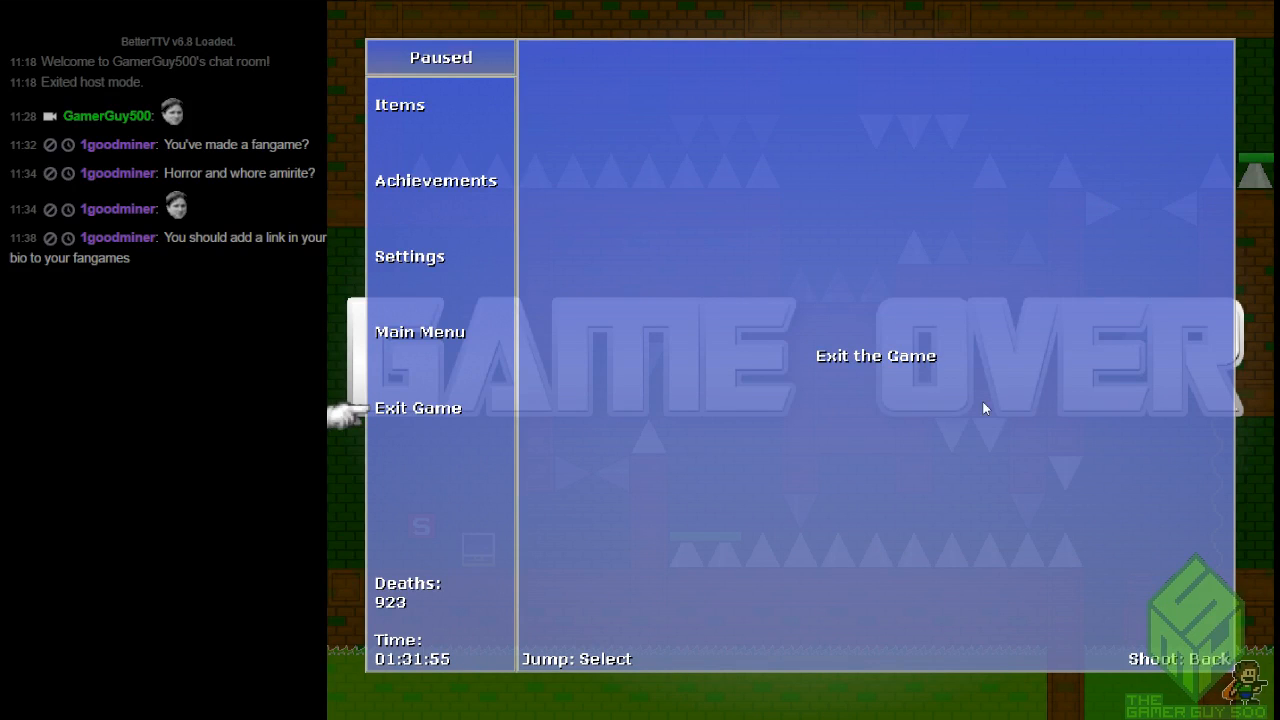